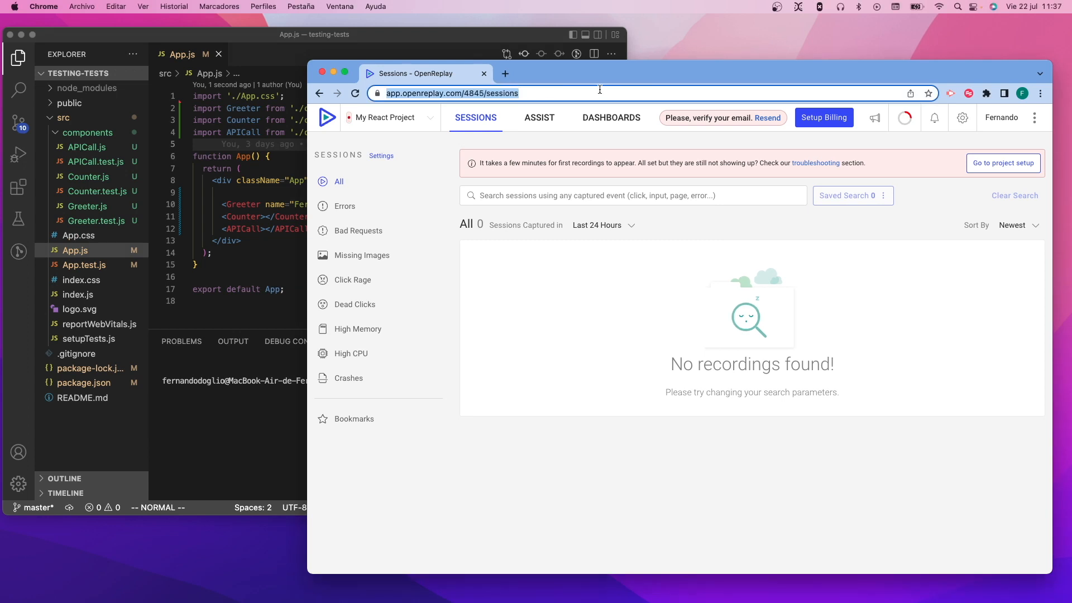
- Open the My React Project setup page with npm install and tracker snippet
left_click(1002, 163)
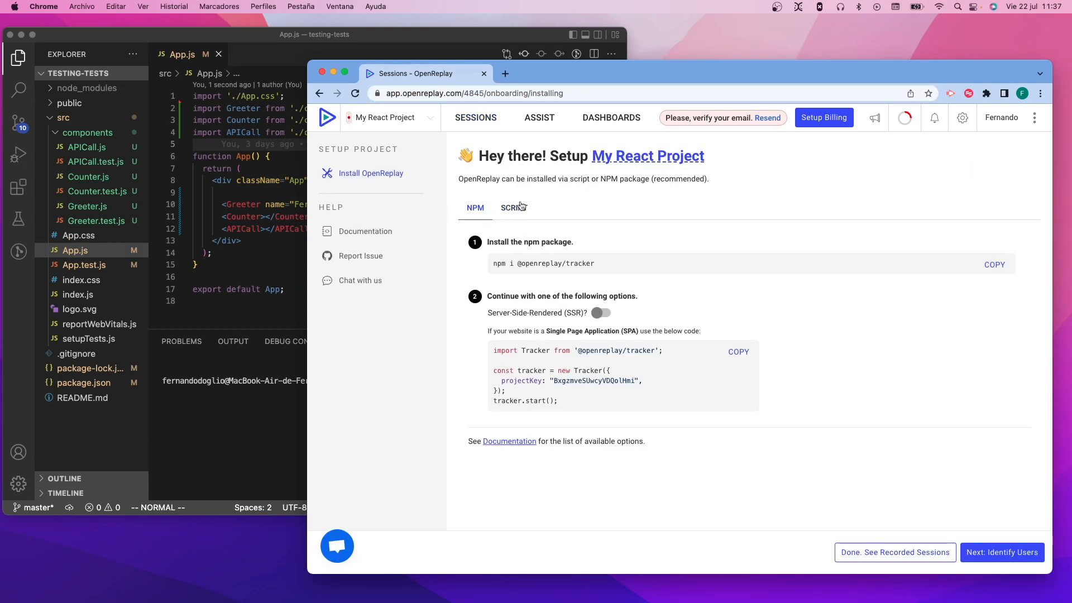
left_click(513, 207)
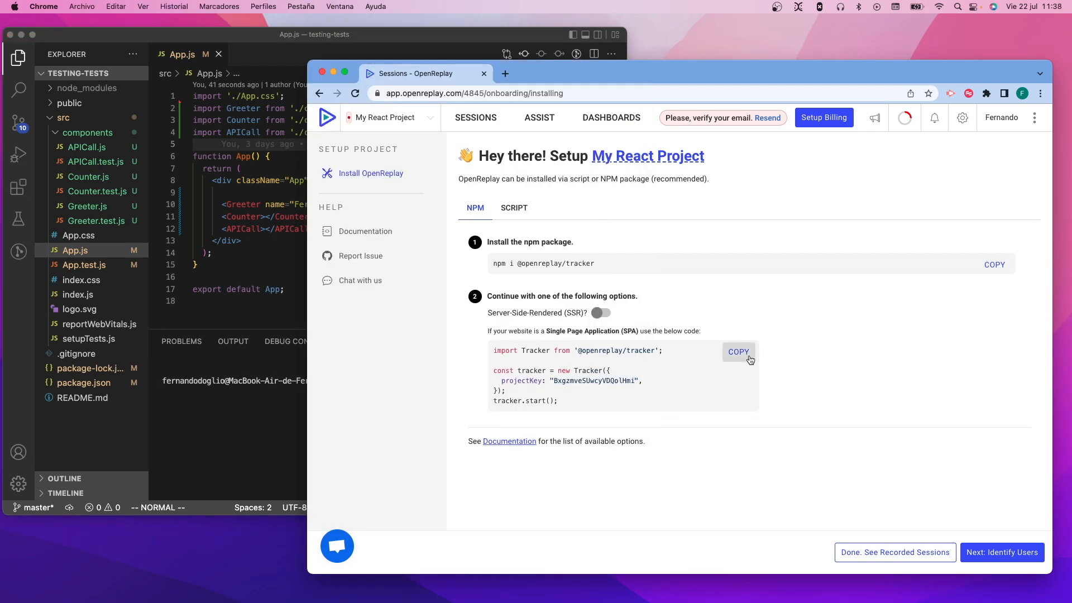
mouse_move(270, 150)
type("__DISABLE_SECURE_MODE: true,")
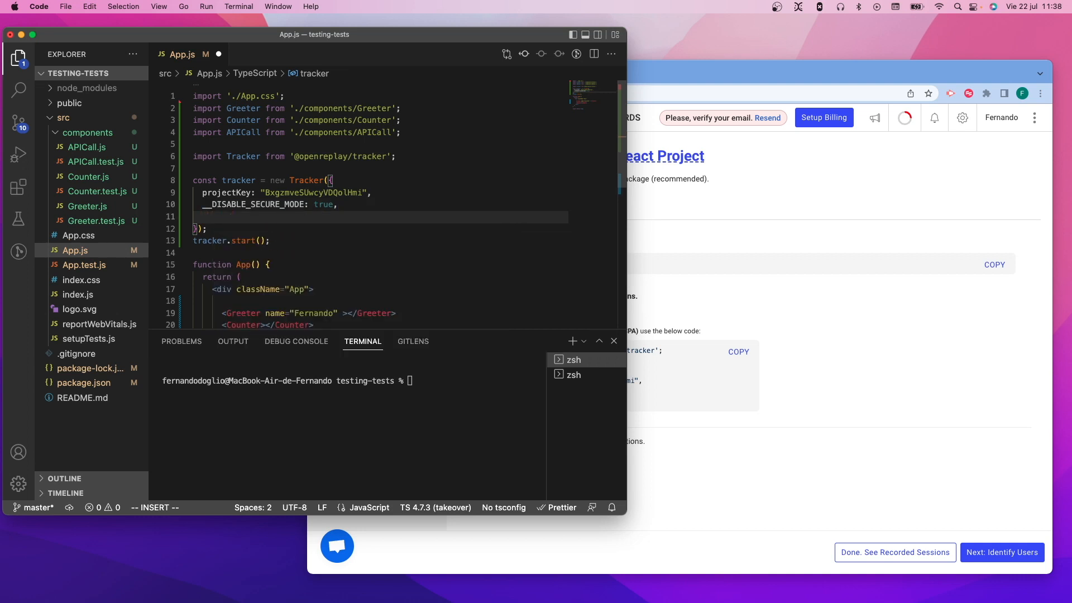
- Try adding an ingestPoint URL to the tracker config in App.js, then remove it
type("ingestPoint")
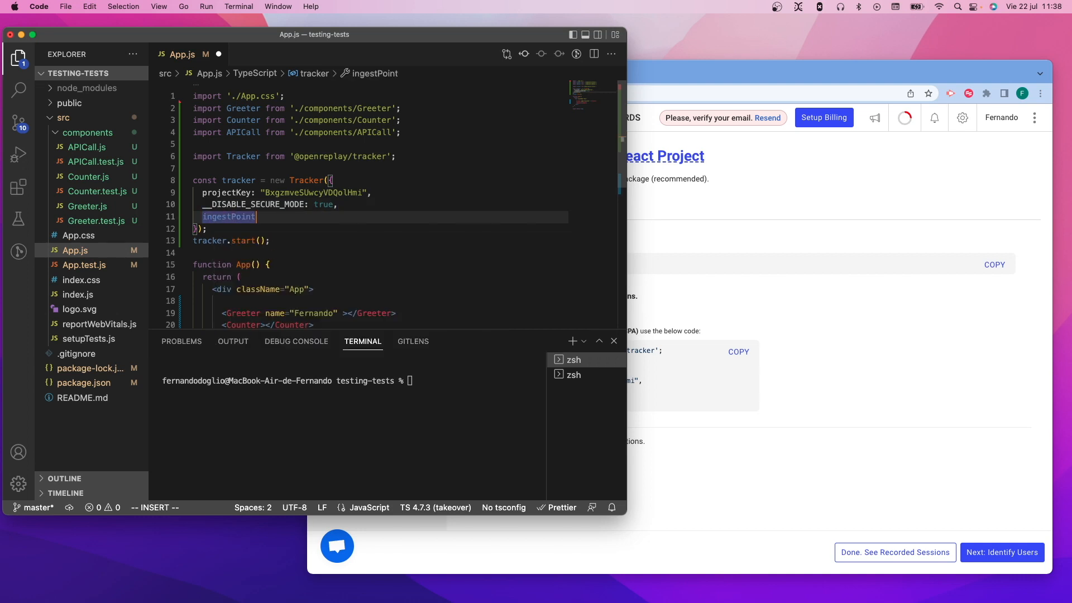
type(": \"\"")
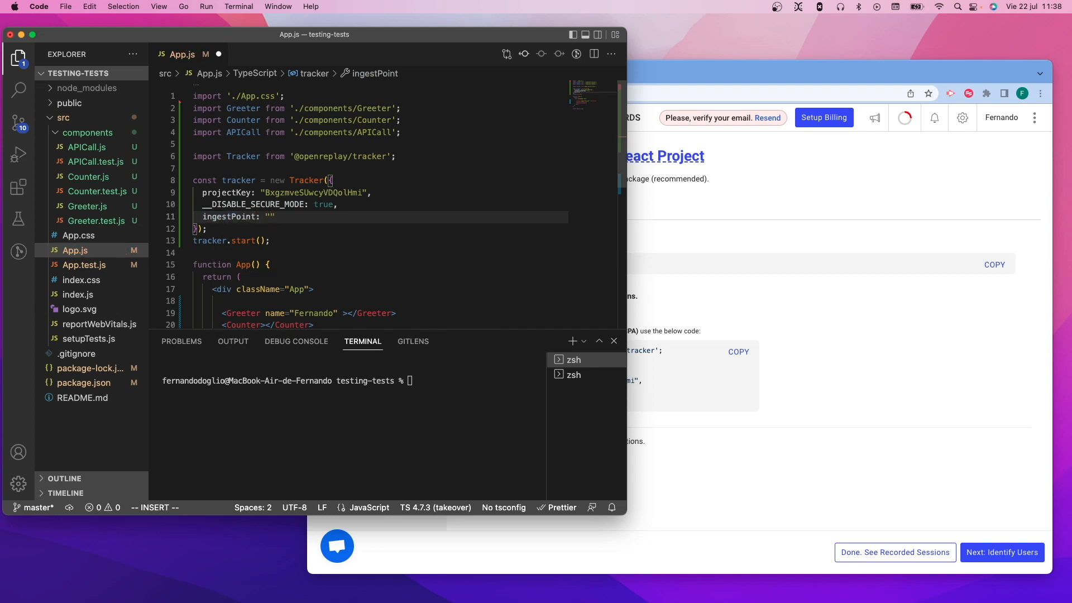
type("https://openreplay.<yourhostname>")
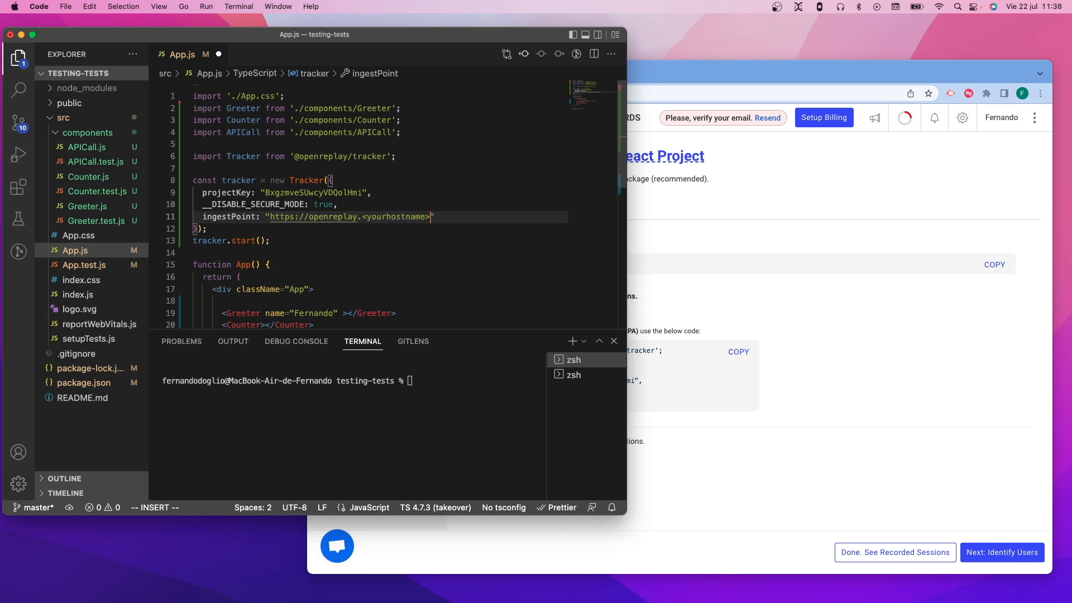
type("/inges")
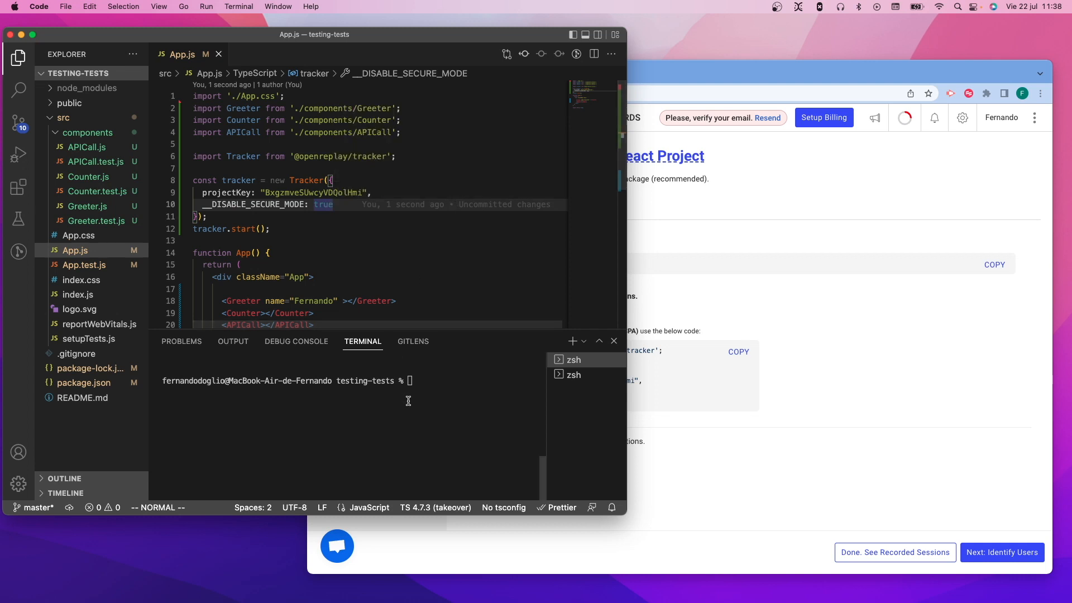
- Run npm start in the integrated terminal
type("npm")
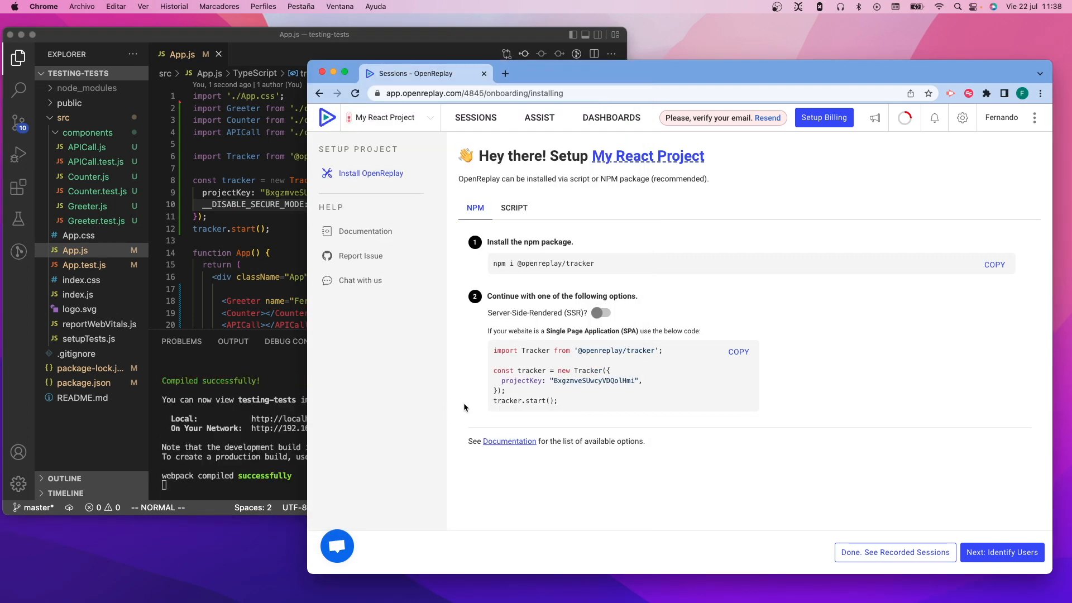
- Load localhost:3000 in a new tab, raise and show the counter, then return to OpenReplay
left_click(504, 73)
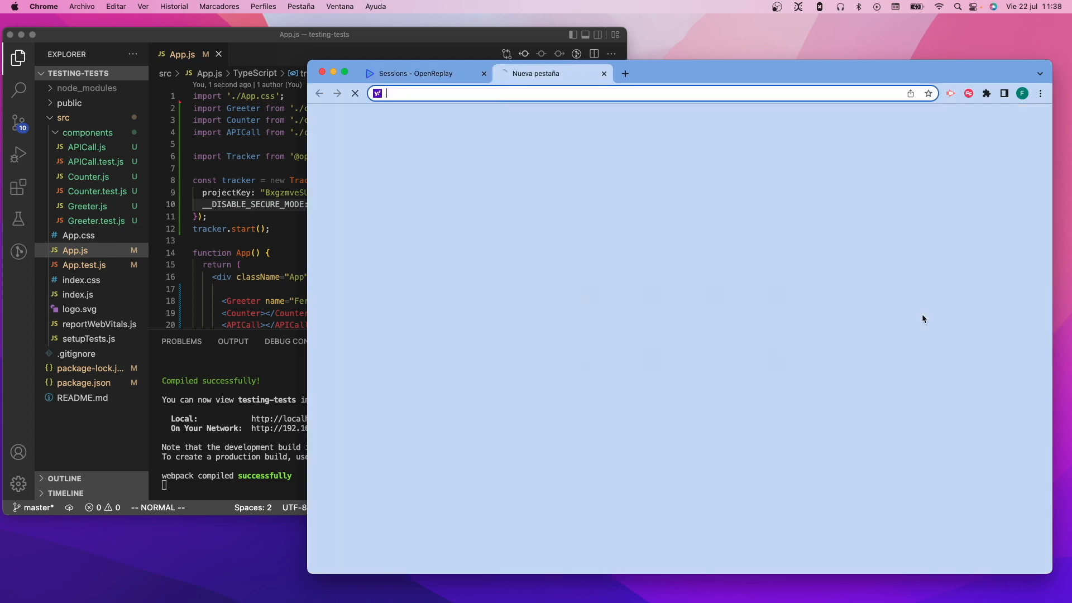
type("localhost:3000")
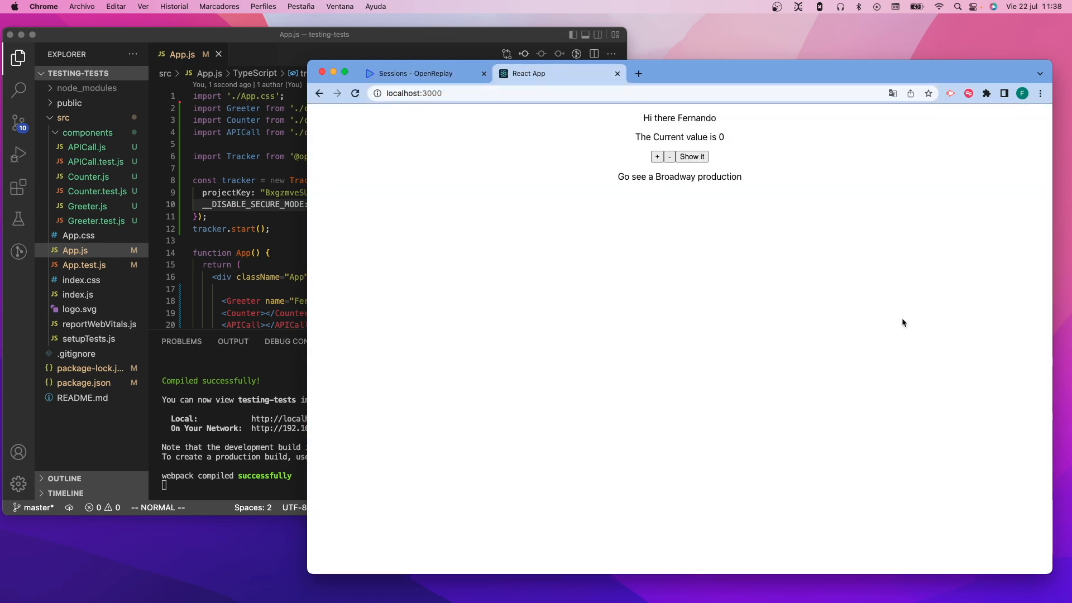
left_click(692, 156)
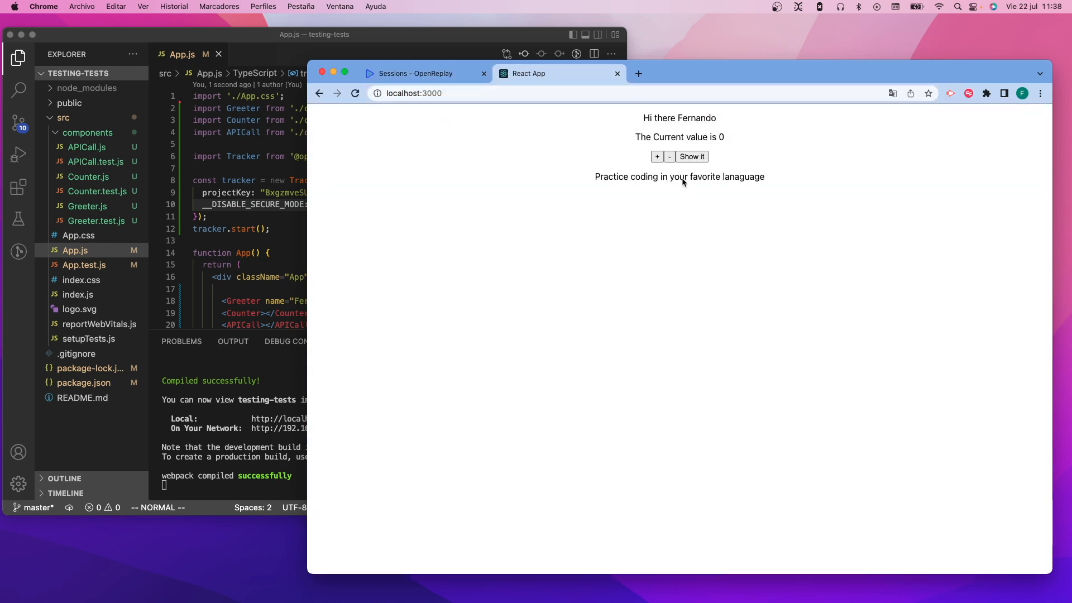
left_click(657, 157)
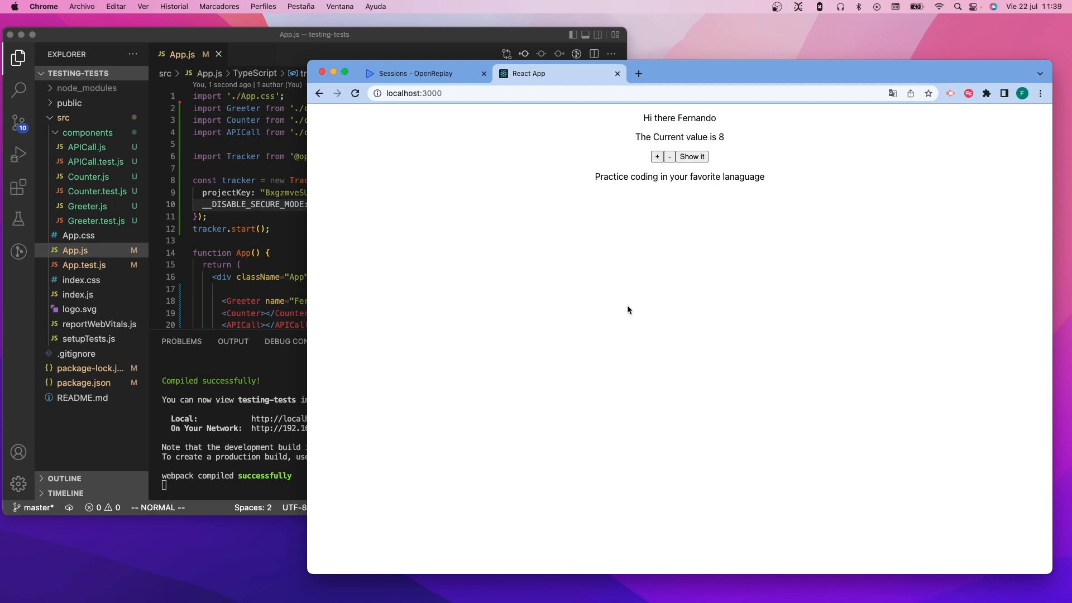
left_click(691, 156)
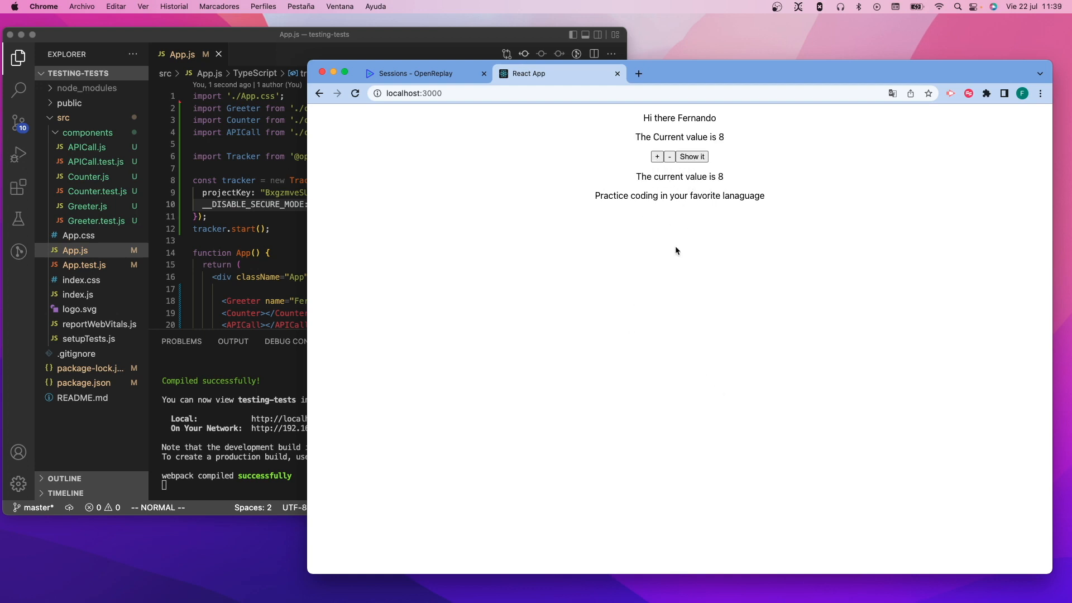
left_click(656, 156)
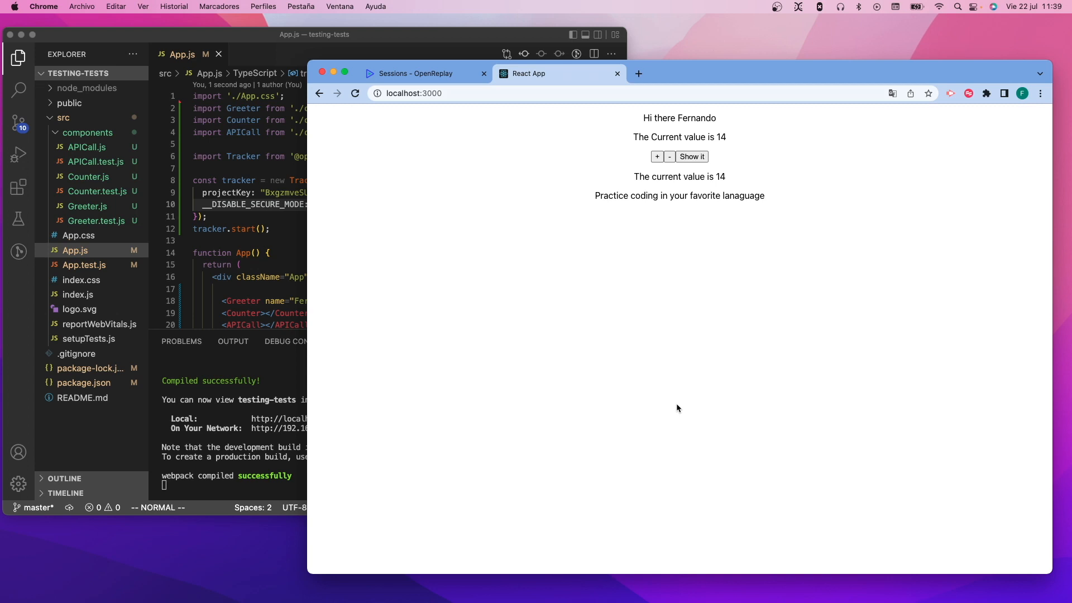
left_click(417, 73)
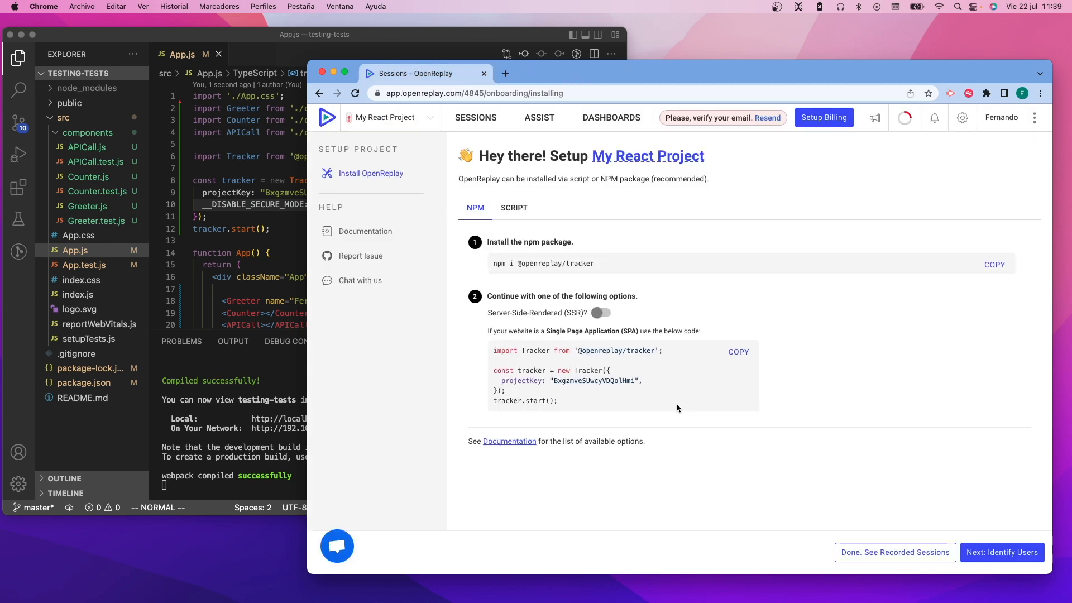
mouse_move(527, 145)
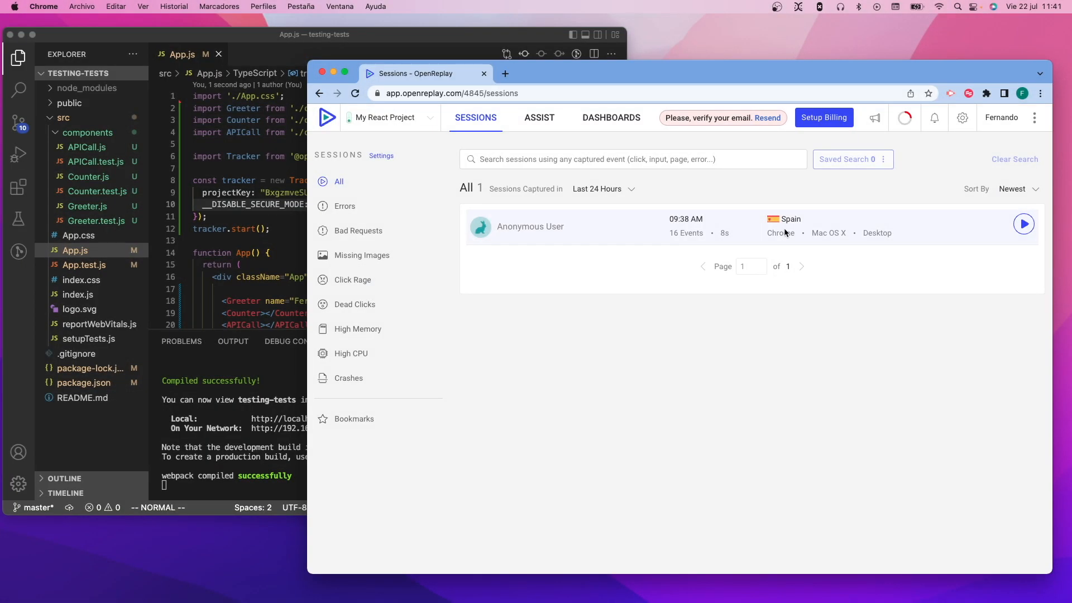
- Play the Anonymous User session in the OpenReplay Session Player
left_click(1024, 224)
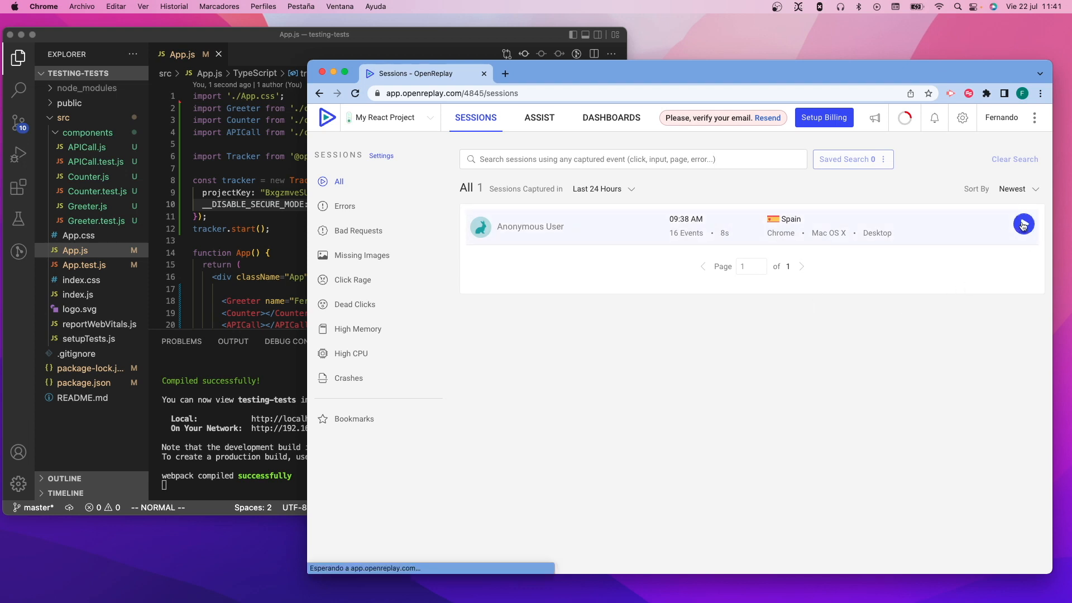
left_click(1023, 223)
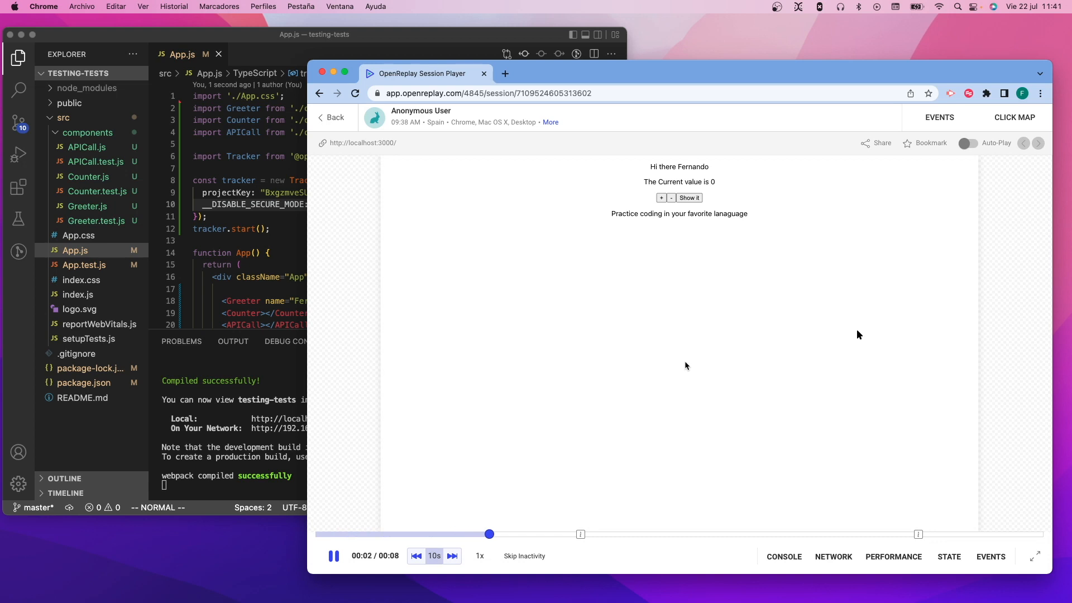
left_click(661, 198)
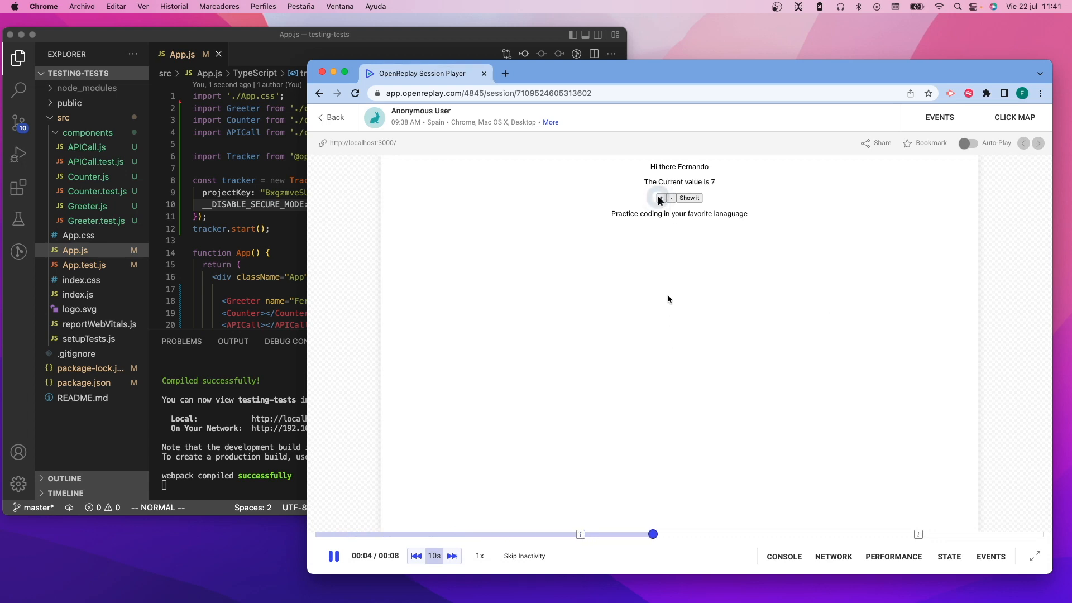